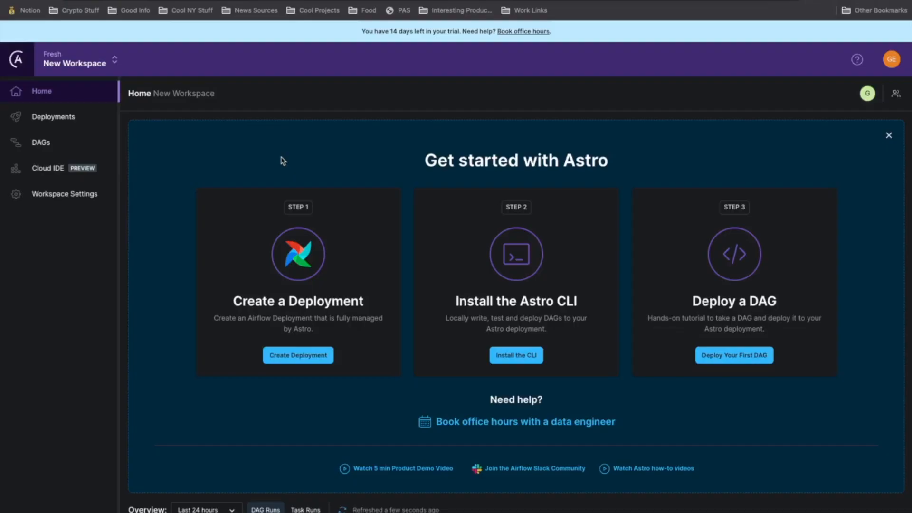
{"action": "mouse_move", "coordinate": [367, 246]}
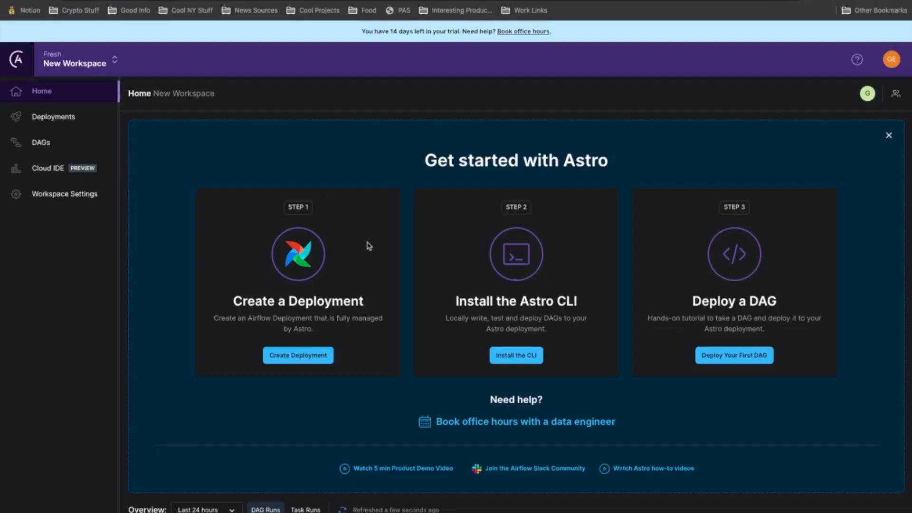
{"action": "mouse_move", "coordinate": [517, 356]}
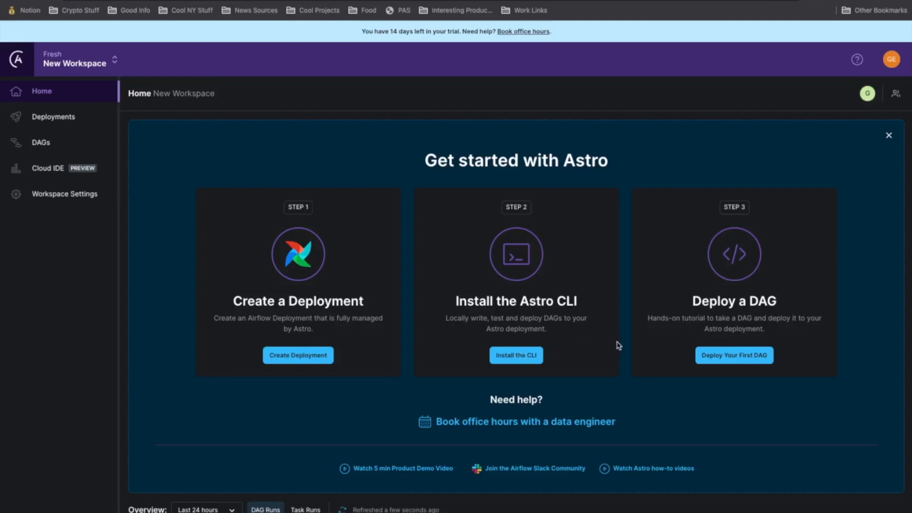
{"action": "mouse_move", "coordinate": [621, 340]}
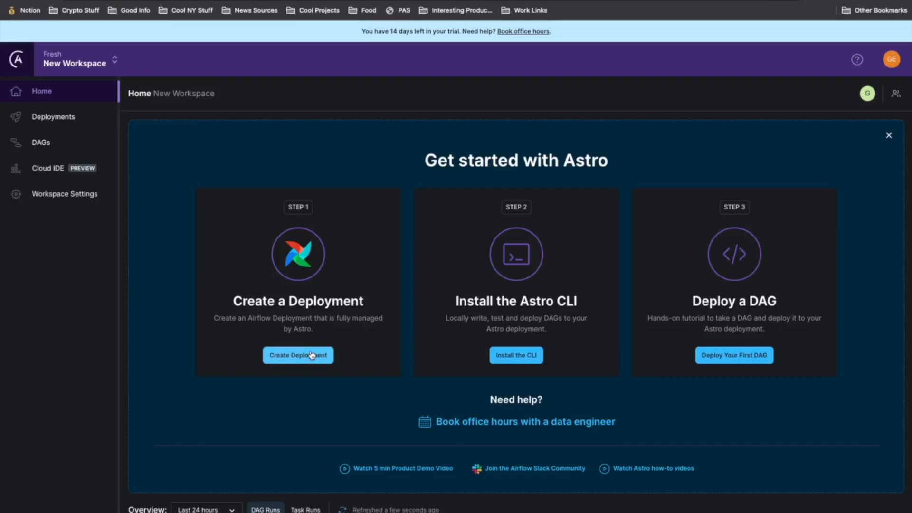
- Name the new deployment 'New Airflow', keeping Standard Cluster, Google Cloud, us-central1, Celery and Runtime 8.3.0
{"action": "left_click", "coordinate": [297, 354]}
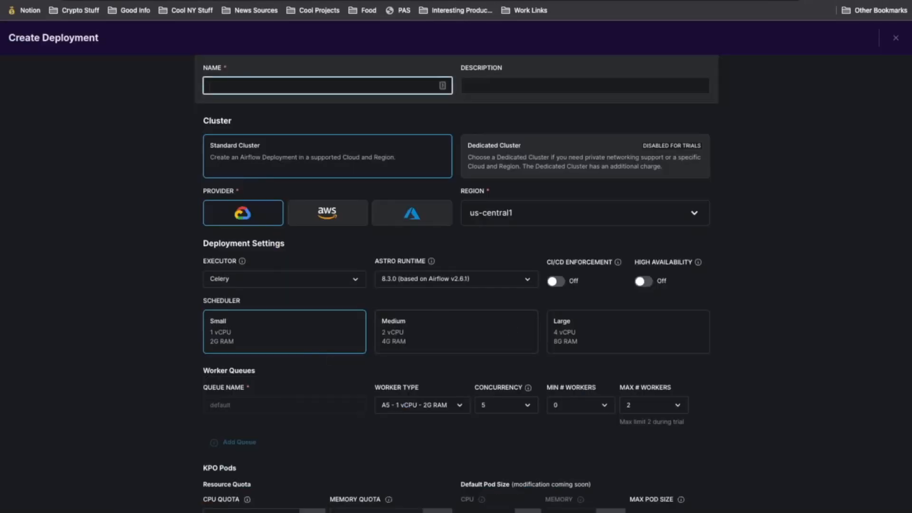
{"action": "type", "text": "New Airflo"}
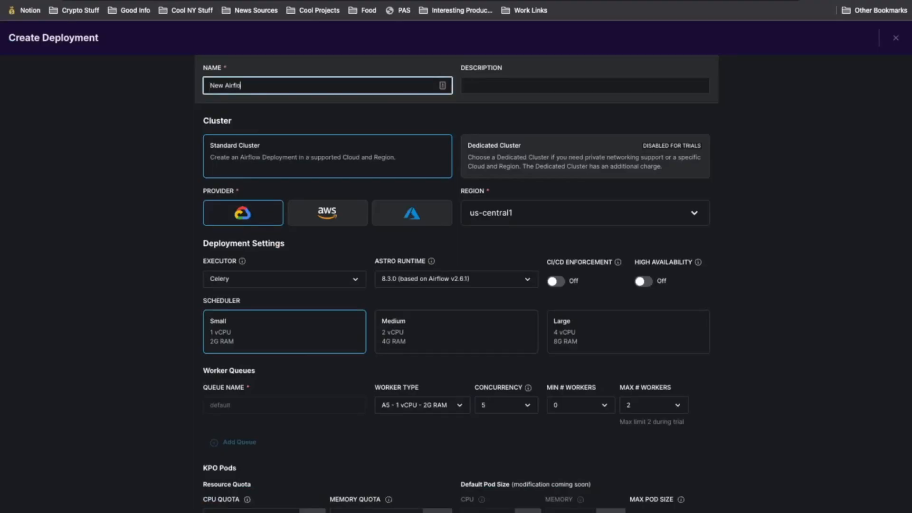
{"action": "type", "text": "w"}
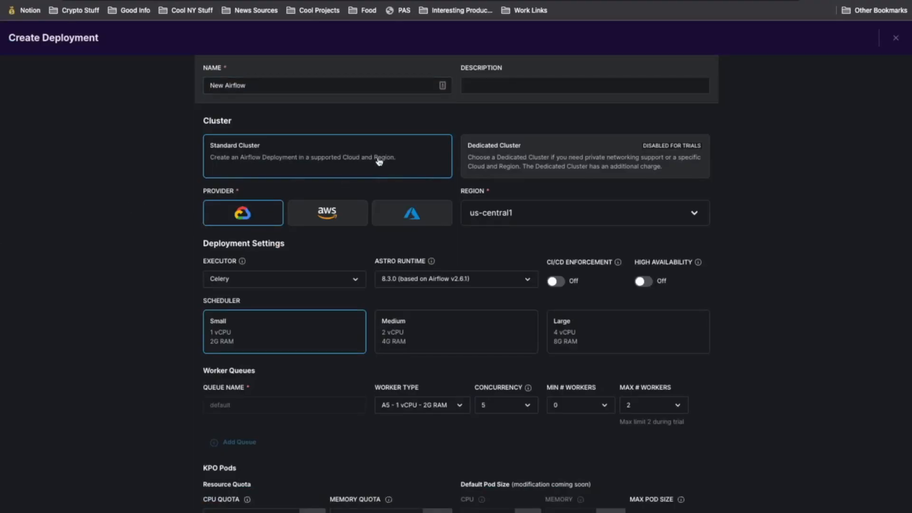
{"action": "mouse_move", "coordinate": [388, 145]}
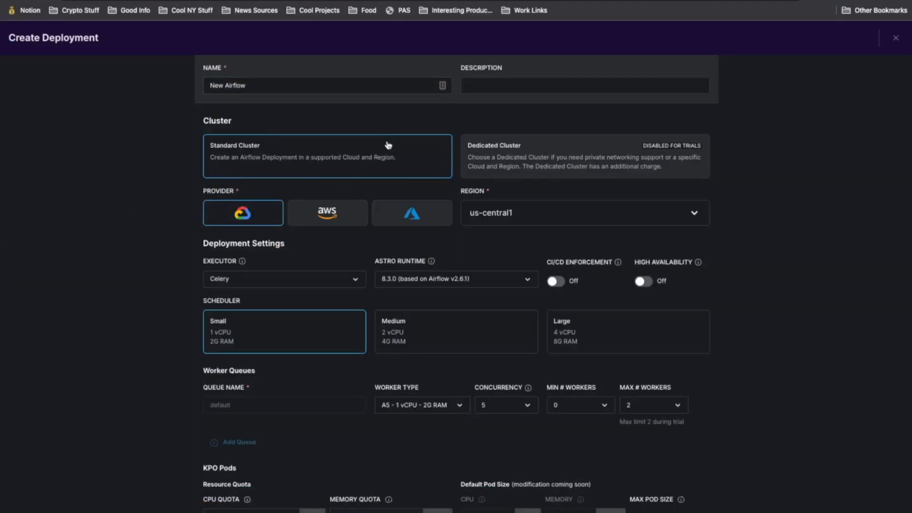
{"action": "mouse_move", "coordinate": [408, 244]}
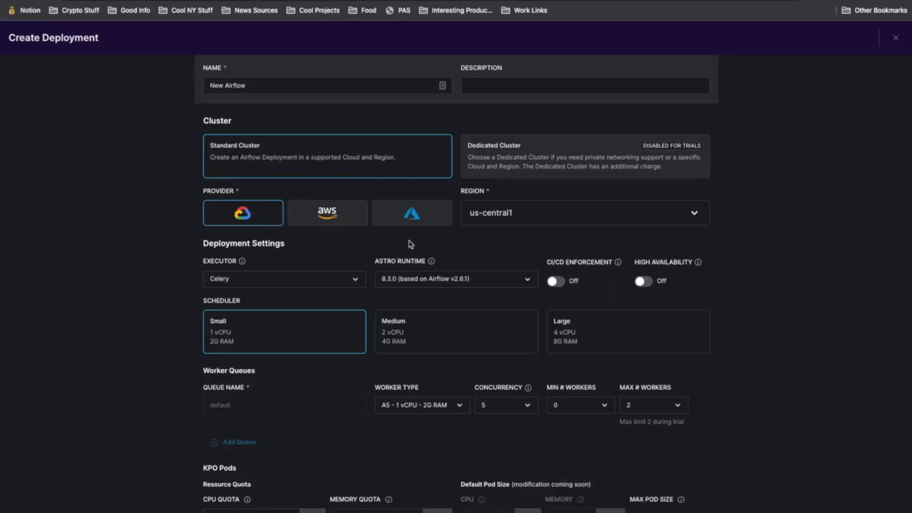
{"action": "left_click", "coordinate": [584, 212]}
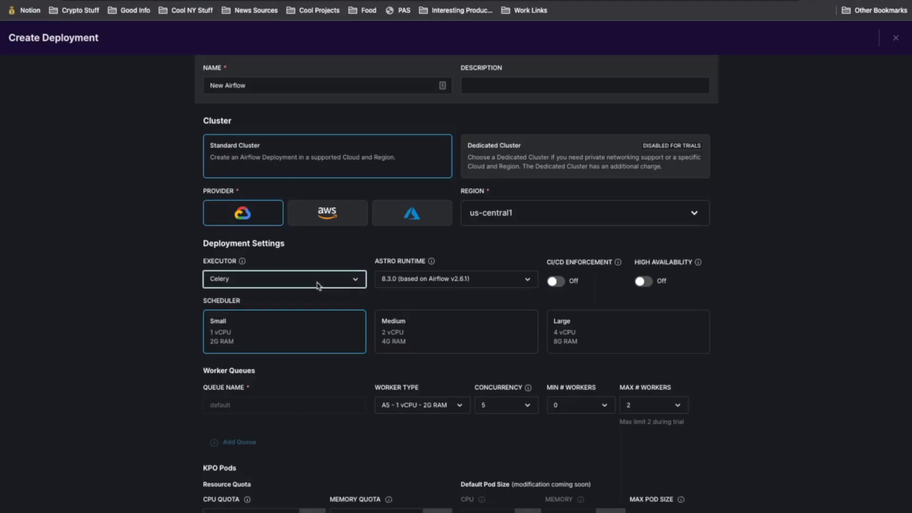
{"action": "mouse_move", "coordinate": [424, 288]}
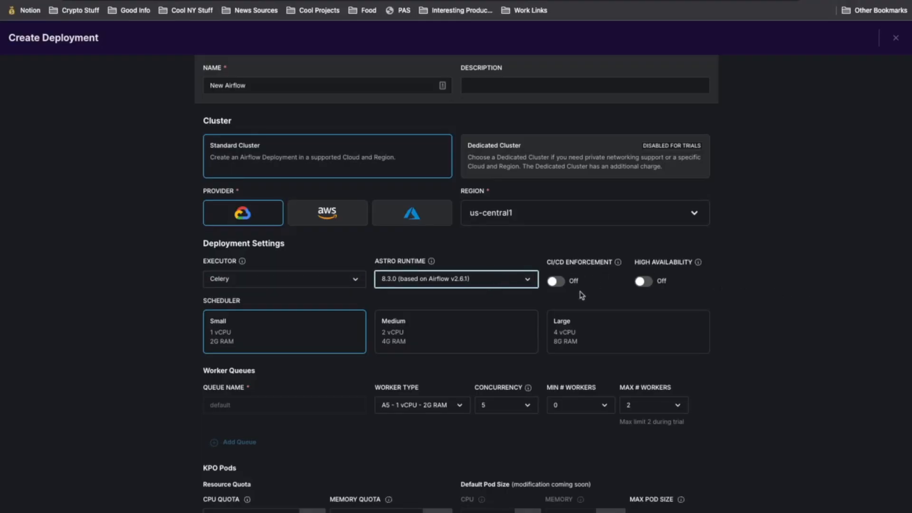
{"action": "mouse_move", "coordinate": [600, 276]}
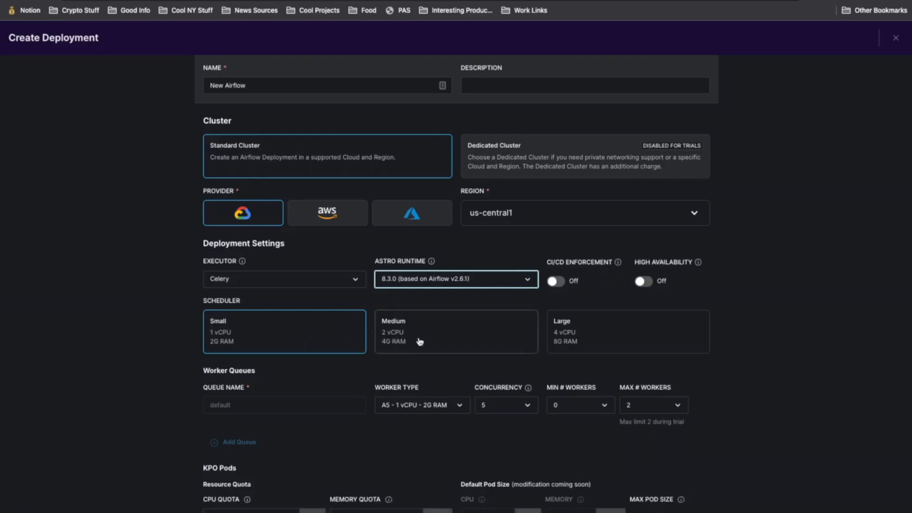
{"action": "scroll", "scroll_direction": "down", "scroll_amount": 3}
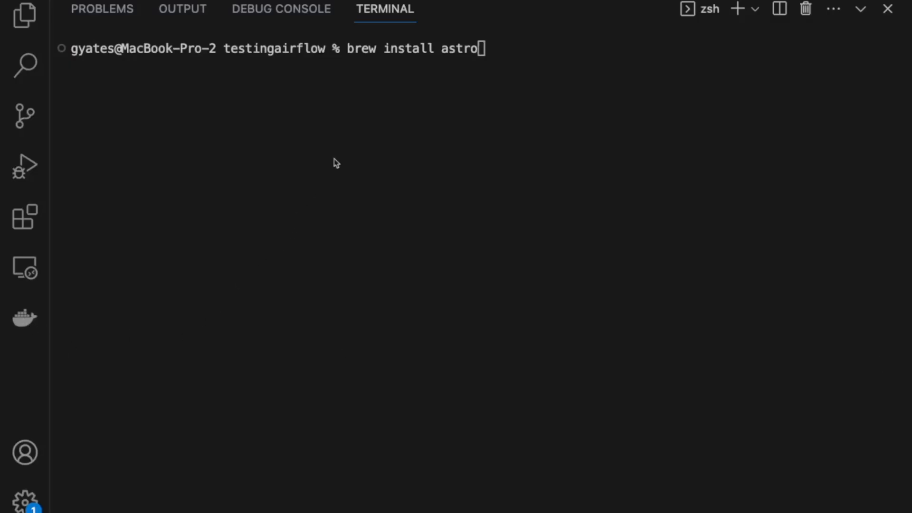
{"action": "mouse_move", "coordinate": [420, 159]}
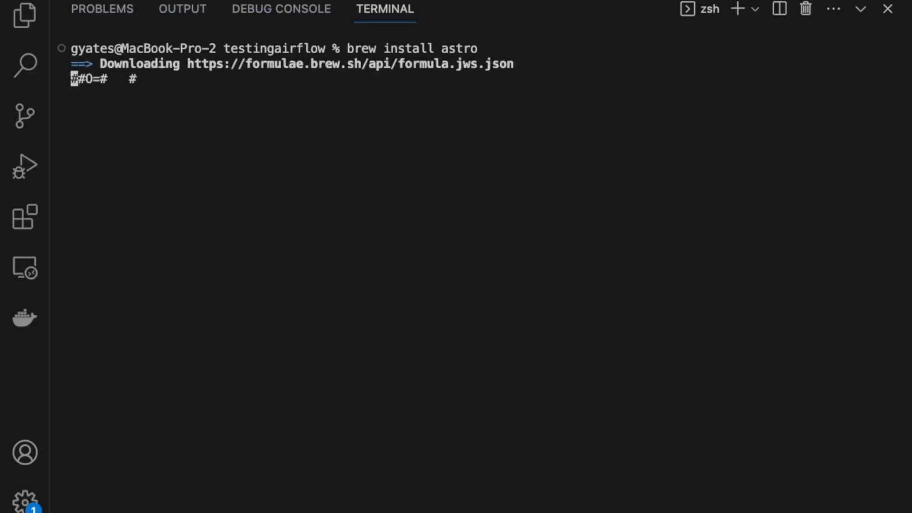
- Initialize an Astro project in testingairflow with 'astro dev init' and start it locally with 'astro dev start'
{"action": "type", "text": "astro dev init"}
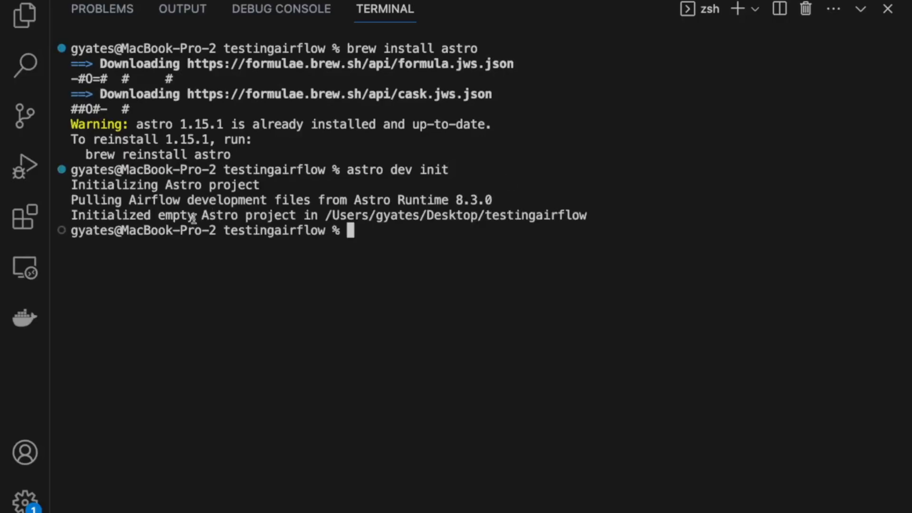
{"action": "mouse_move", "coordinate": [485, 294]}
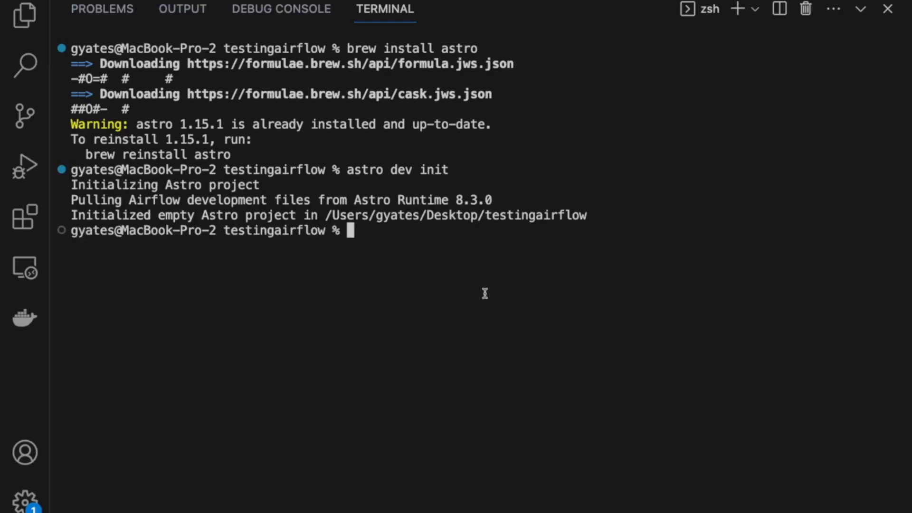
{"action": "mouse_move", "coordinate": [541, 262]}
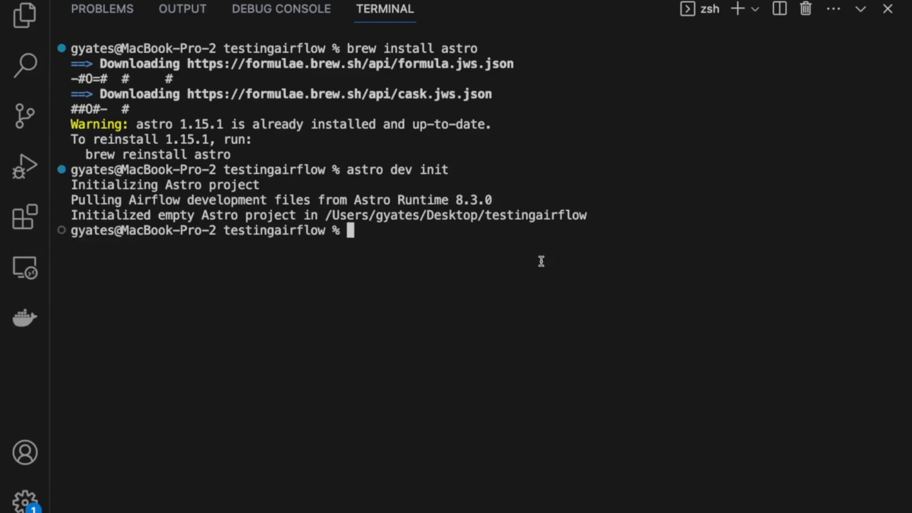
{"action": "type", "text": "astro dev sta"}
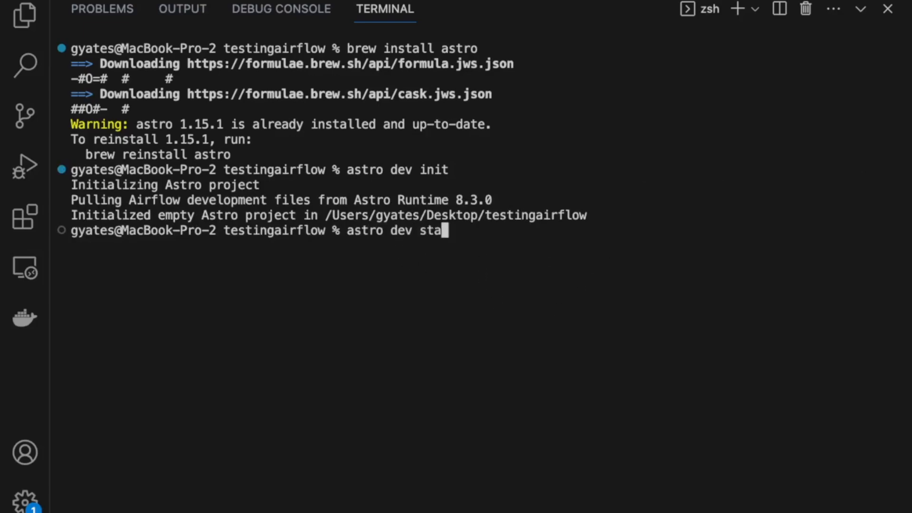
{"action": "key", "text": "Enter"}
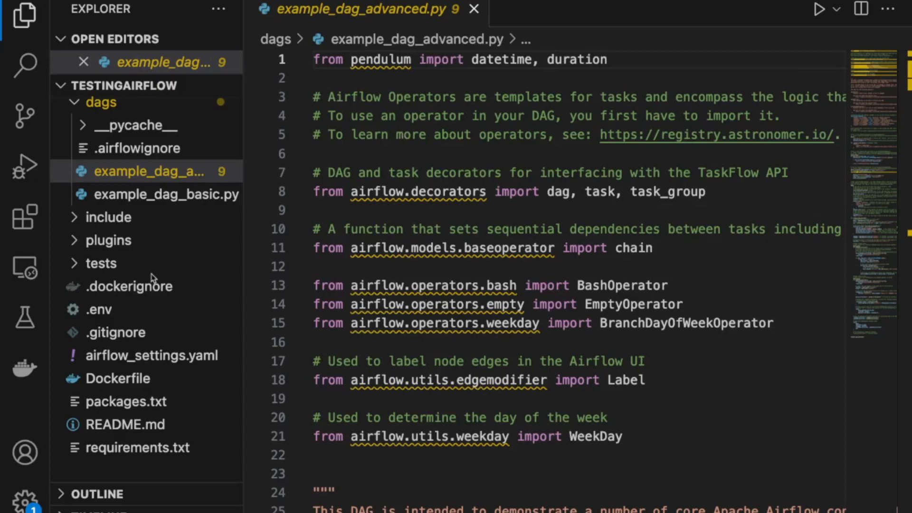
{"action": "mouse_move", "coordinate": [140, 378]}
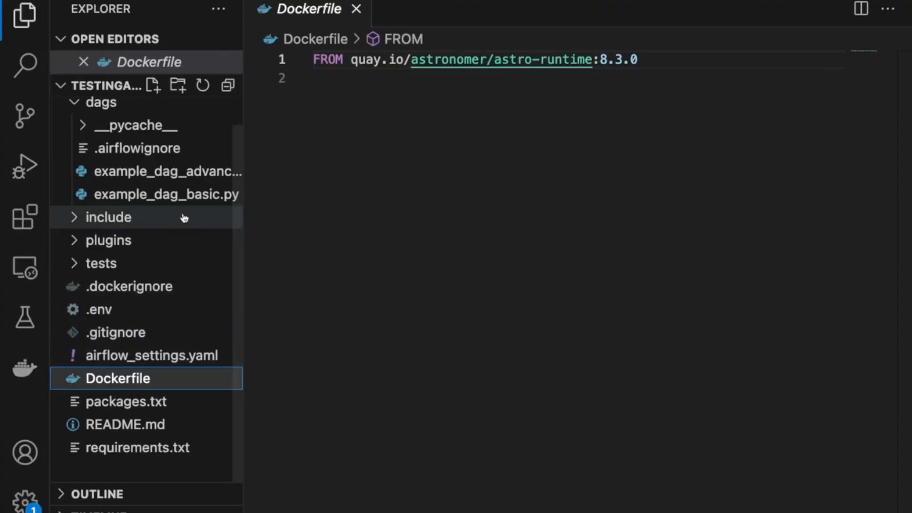
{"action": "mouse_move", "coordinate": [183, 225]}
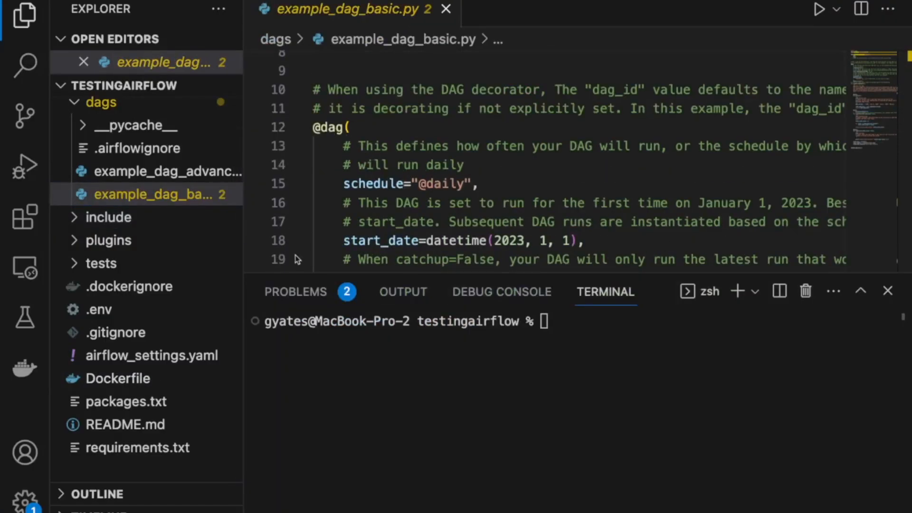
{"action": "mouse_move", "coordinate": [561, 345]}
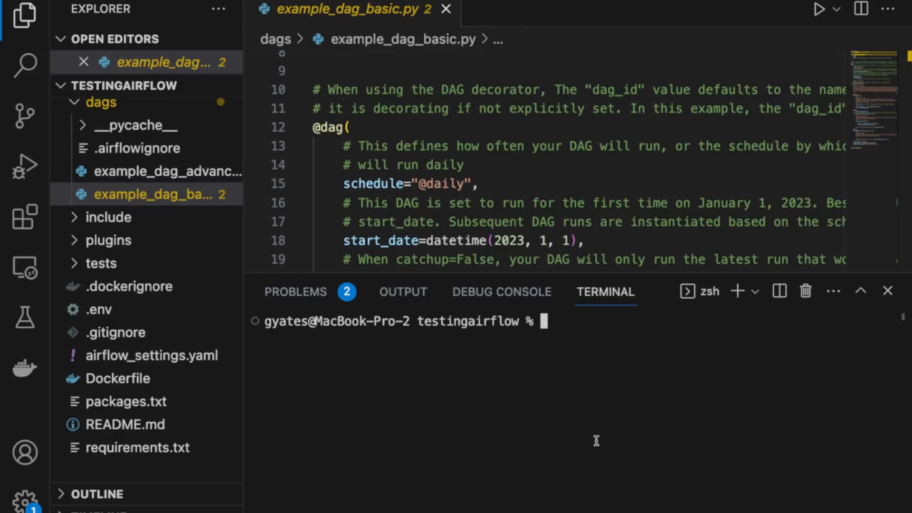
{"action": "mouse_move", "coordinate": [596, 440]}
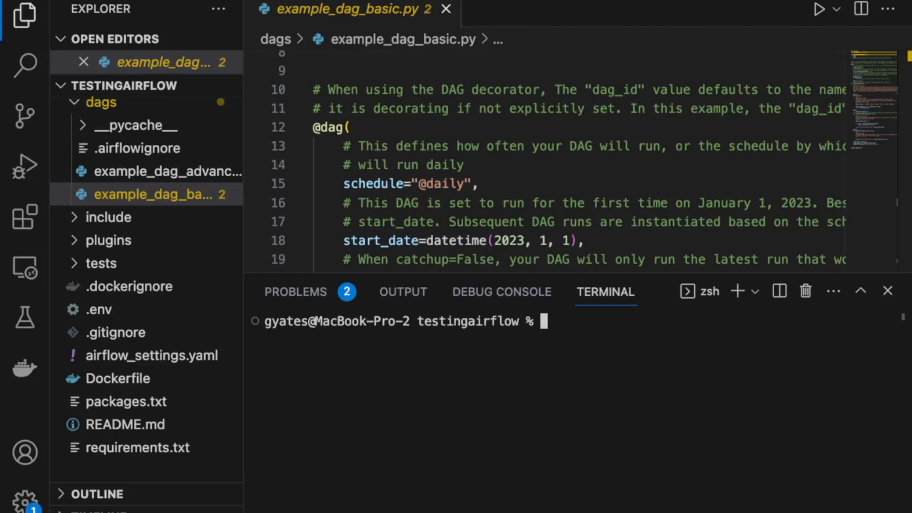
- Run 'astro login' and complete the browser login until the device shows as connected
{"action": "type", "text": "astro login"}
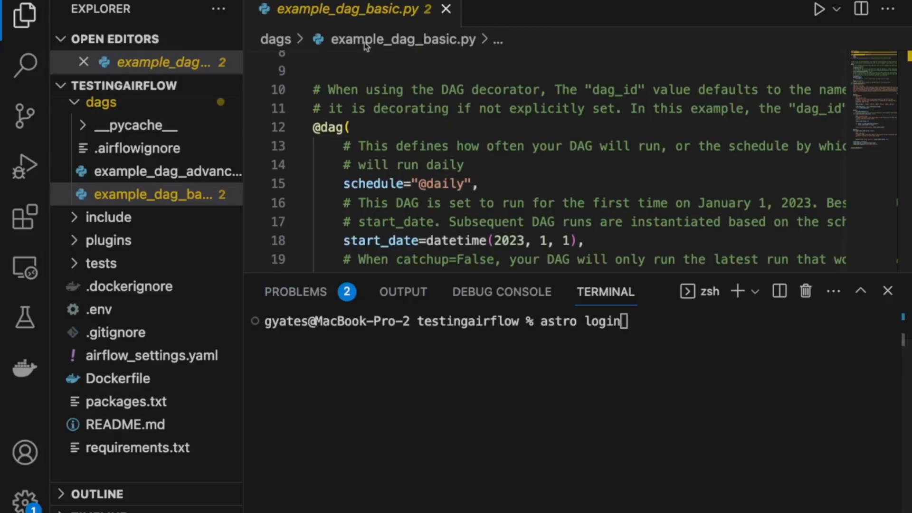
{"action": "key", "text": "enter"}
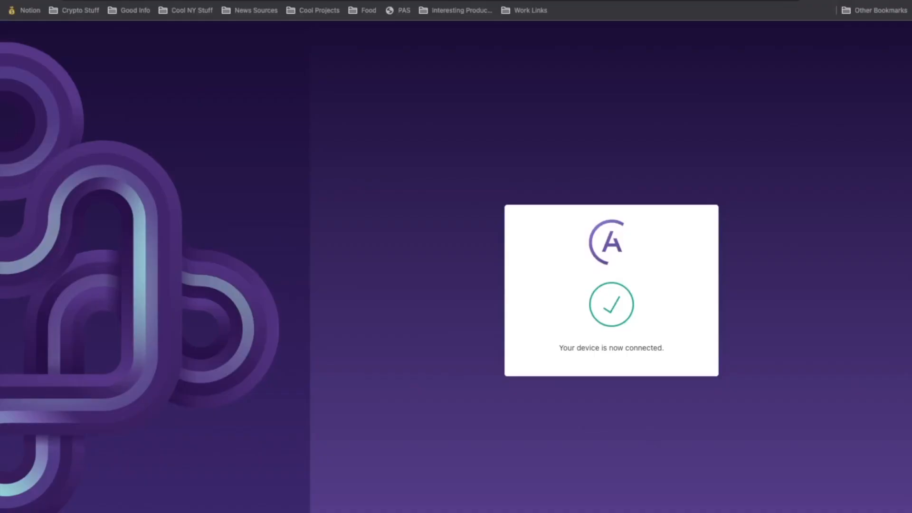
{"action": "mouse_move", "coordinate": [830, 359]}
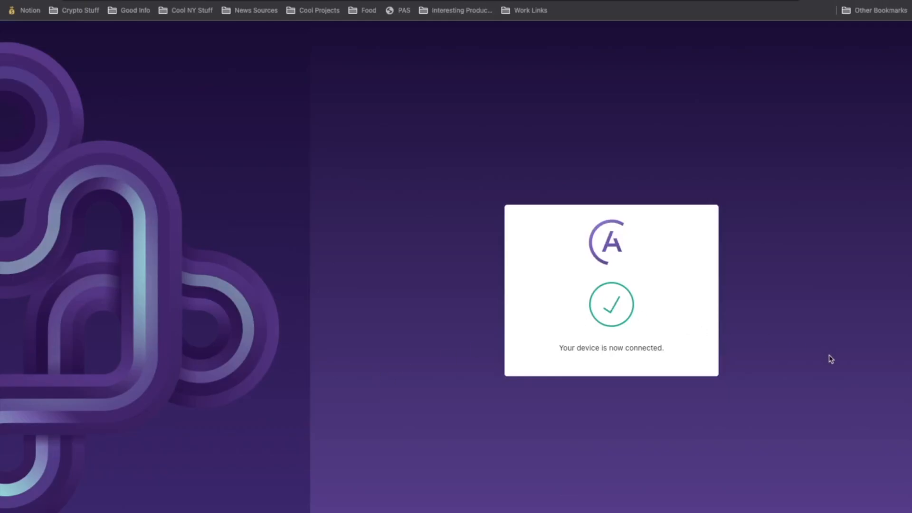
{"action": "mouse_move", "coordinate": [830, 361]}
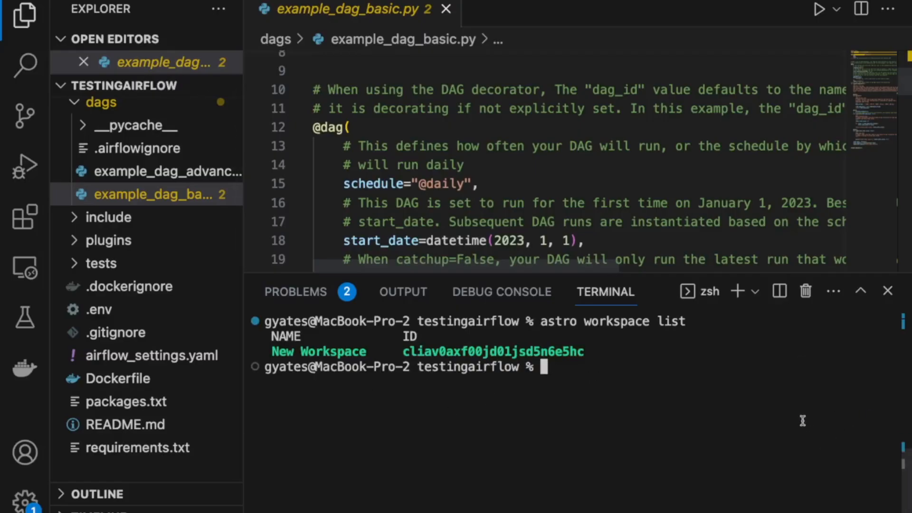
- Run 'astro deploy' and choose deployment 1 so the image pushes to the Astronomer registry
{"action": "type", "text": "astro deploy"}
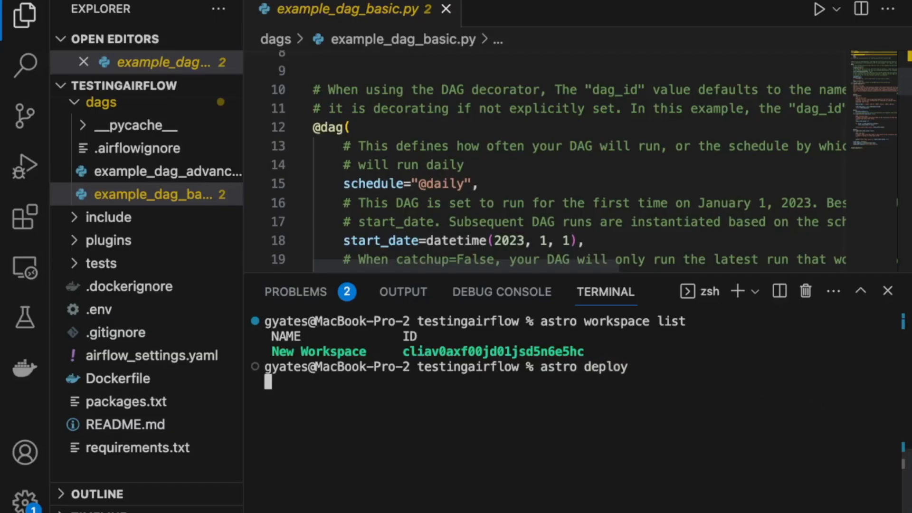
{"action": "key", "text": "Enter"}
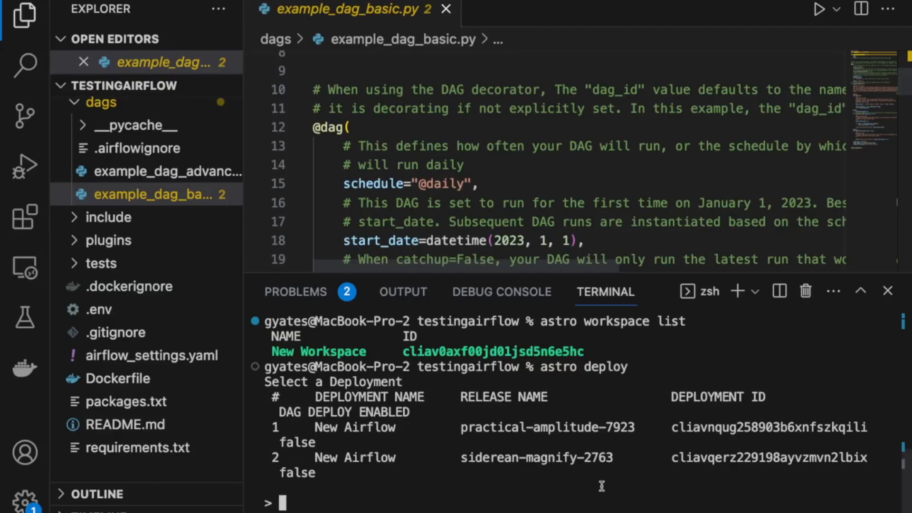
{"action": "type", "text": "1"}
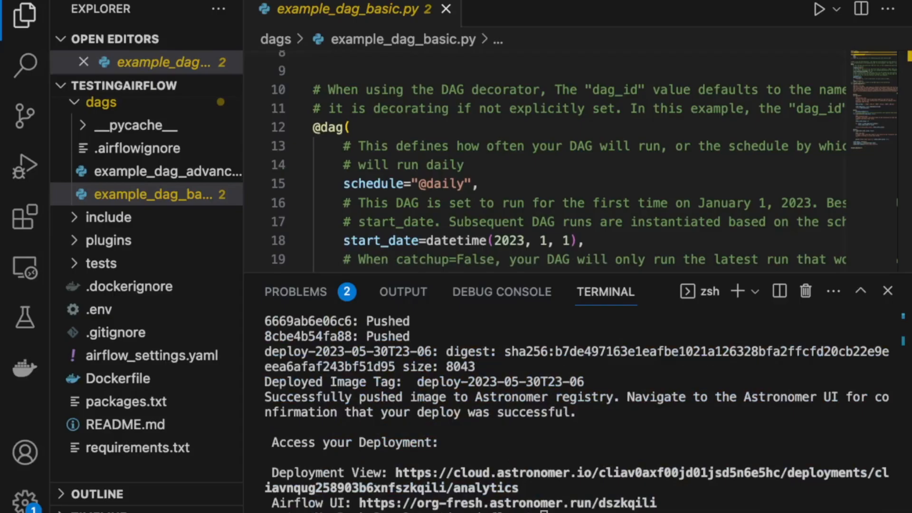
{"action": "mouse_move", "coordinate": [584, 493]}
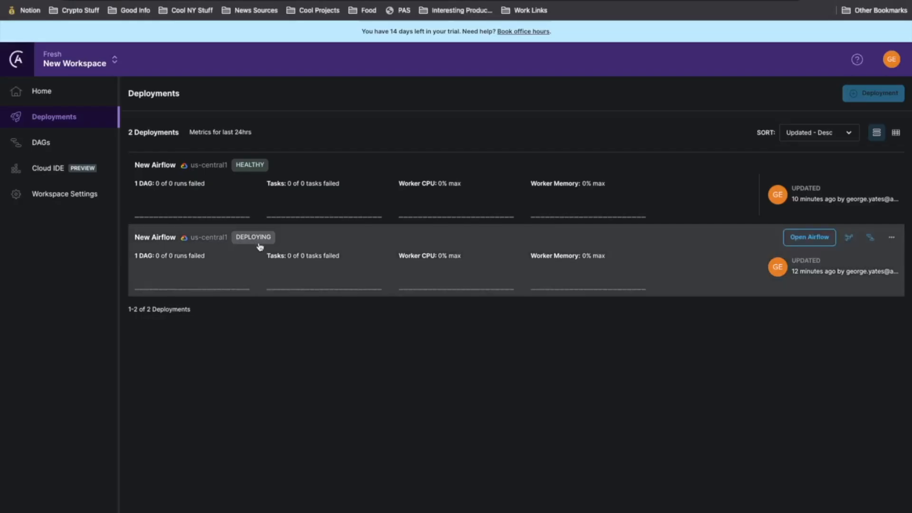
- Open the New Airflow deployment, wait for HEALTHY with 4 DAGs, and launch its Airflow UI
{"action": "left_click", "coordinate": [155, 236]}
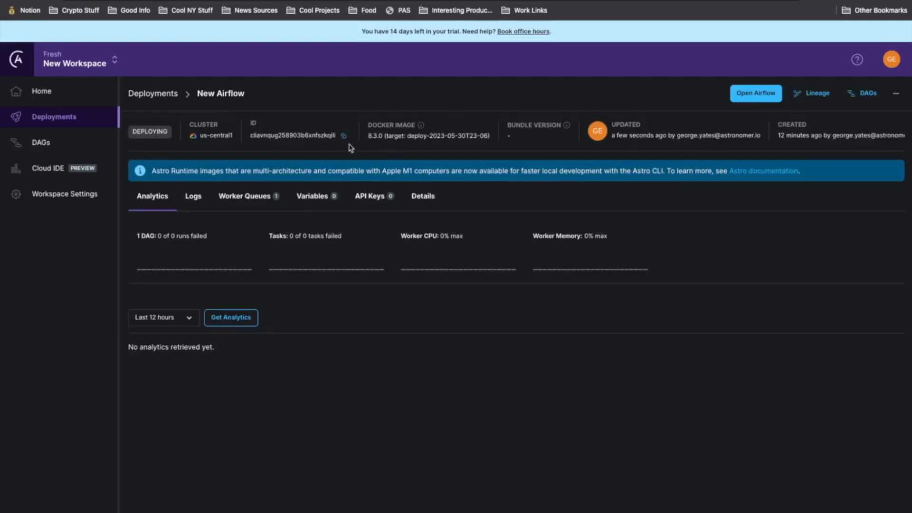
{"action": "mouse_move", "coordinate": [268, 219]}
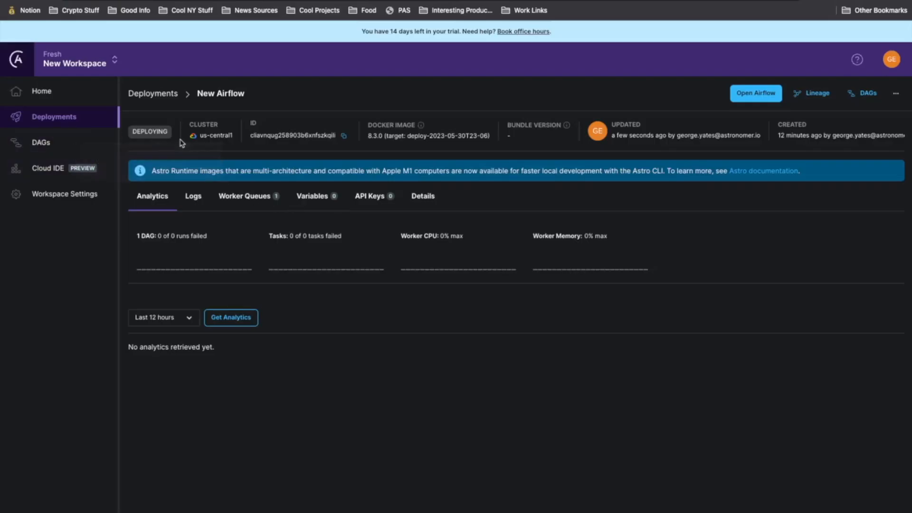
{"action": "mouse_move", "coordinate": [545, 344]}
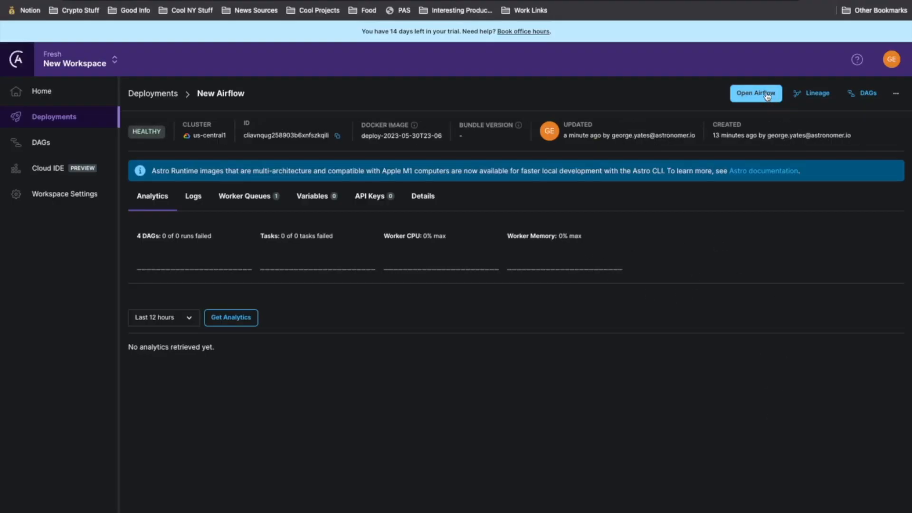
{"action": "left_click", "coordinate": [755, 93]}
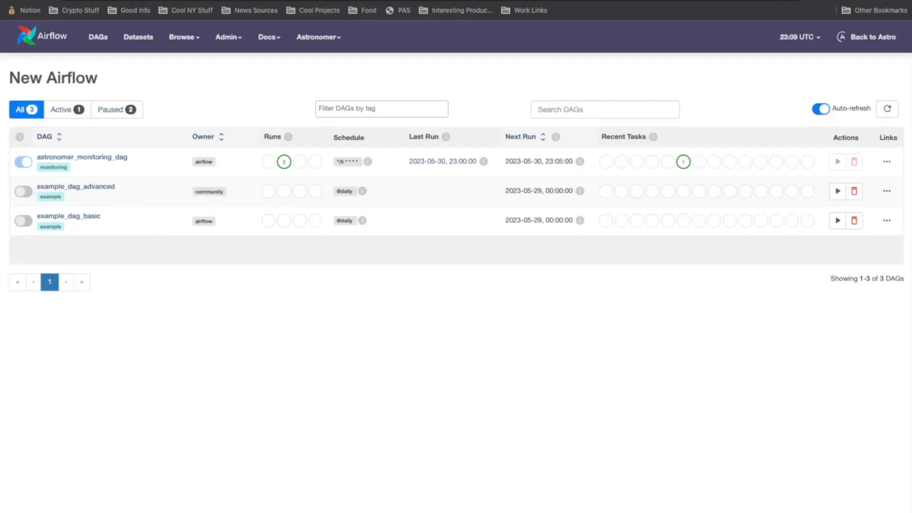
{"action": "left_click", "coordinate": [821, 108]}
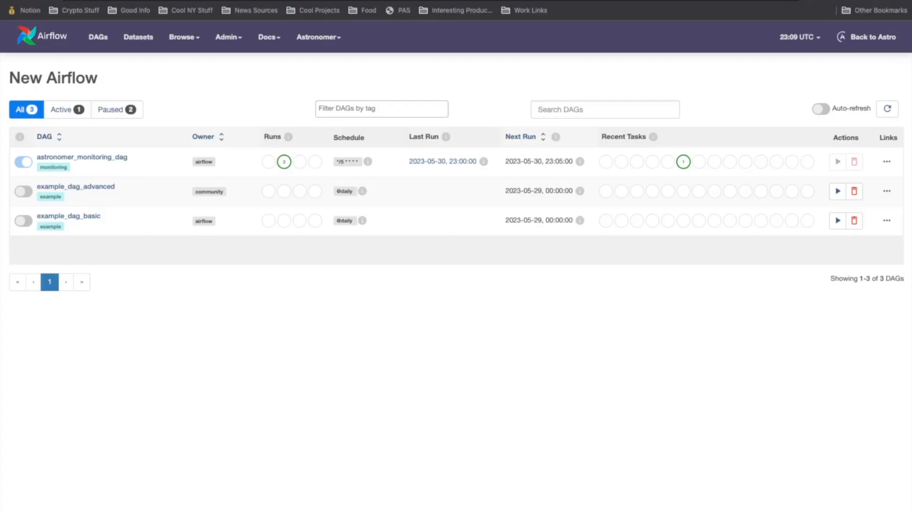
{"action": "left_click", "coordinate": [821, 108]}
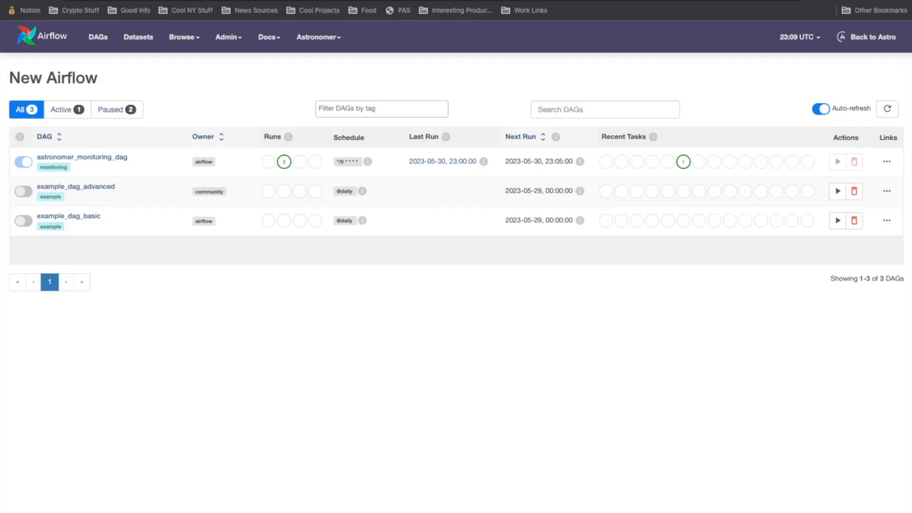
{"action": "left_click", "coordinate": [866, 37]}
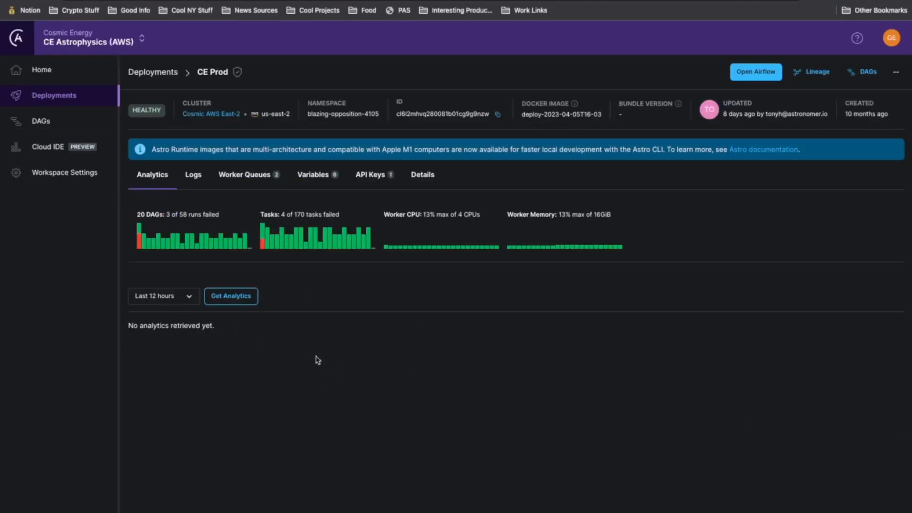
- Load CE Prod analytics and review the 29 DAG runs, 87 task runs, worker and scheduler charts
{"action": "left_click", "coordinate": [231, 297]}
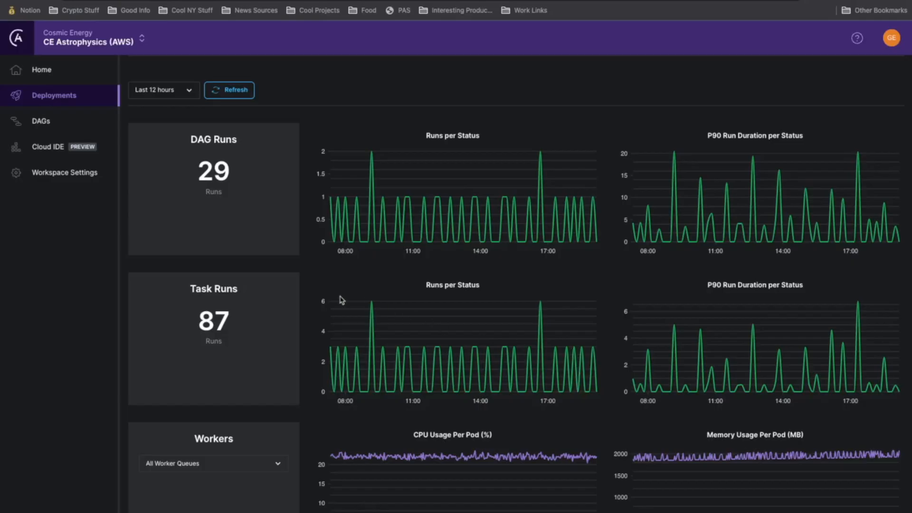
{"action": "scroll", "scroll_direction": "down", "scroll_amount": 3}
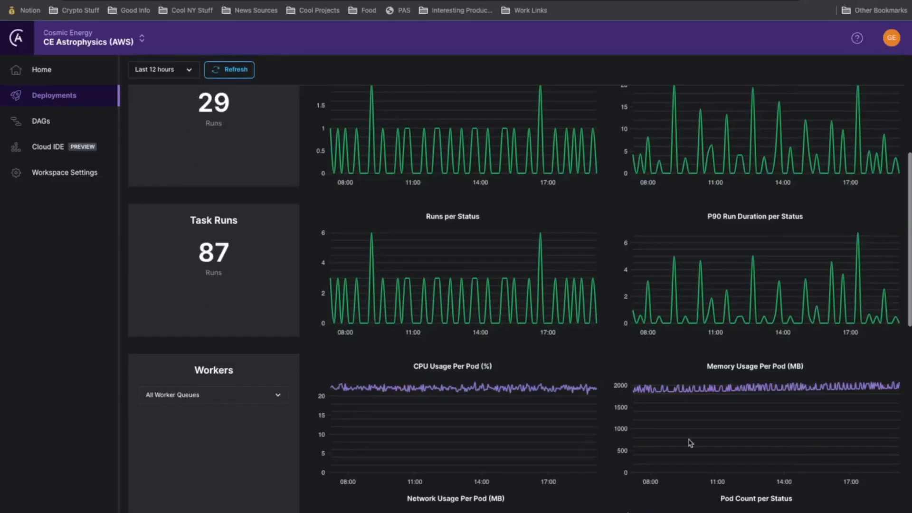
{"action": "scroll", "scroll_direction": "down", "scroll_amount": 3}
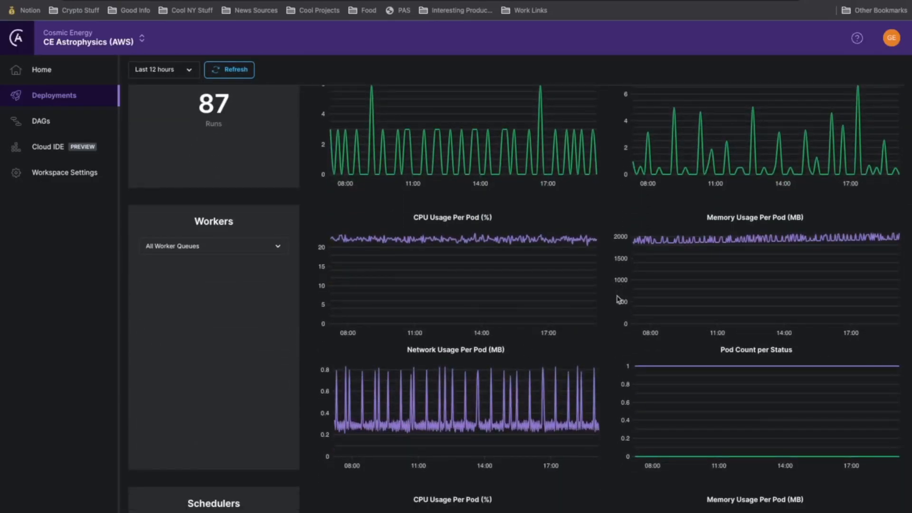
{"action": "scroll", "scroll_direction": "down", "scroll_amount": 3}
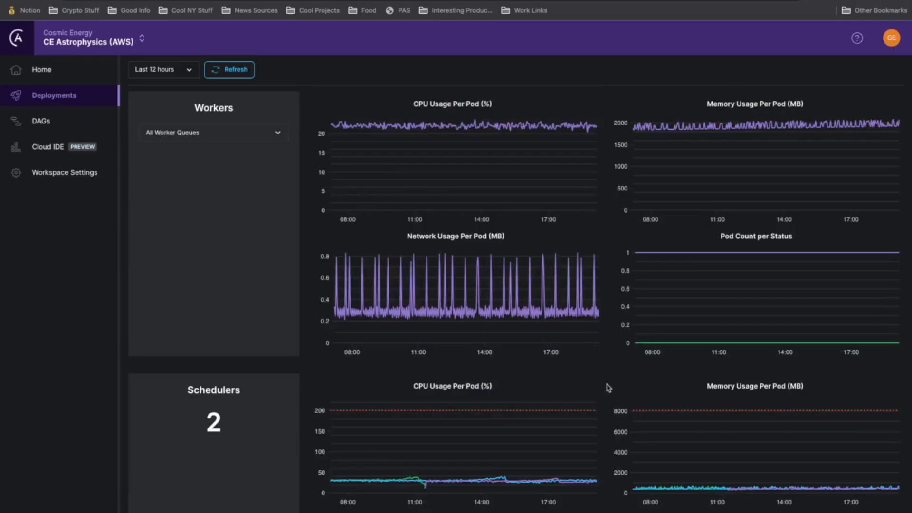
{"action": "scroll", "scroll_direction": "down", "scroll_amount": 3}
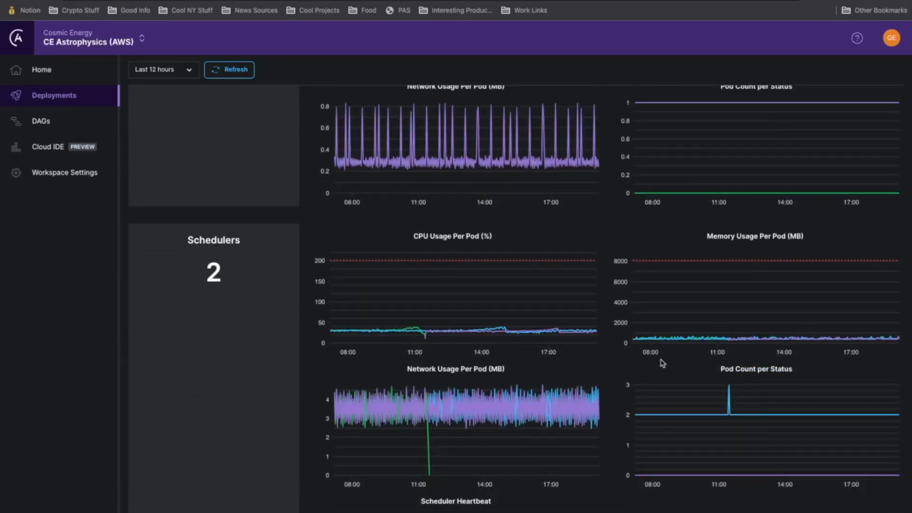